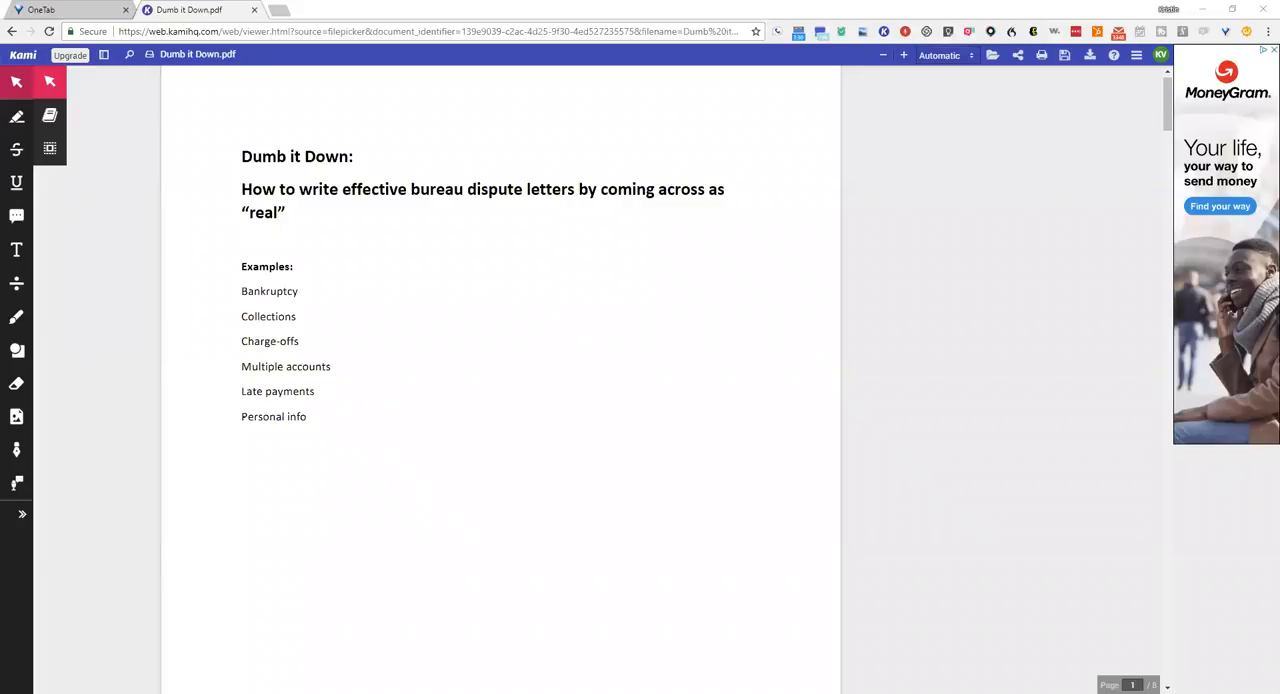
{"action": "mouse_move", "coordinate": [938, 678]}
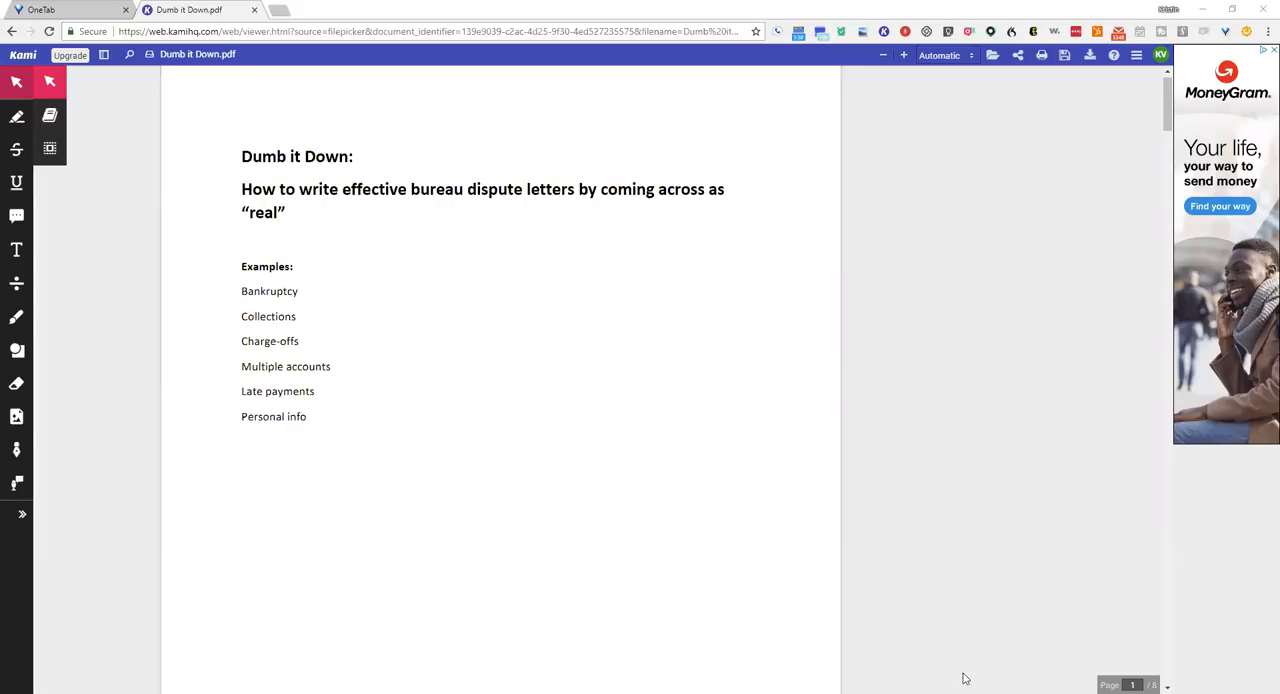
{"action": "mouse_move", "coordinate": [1120, 679]}
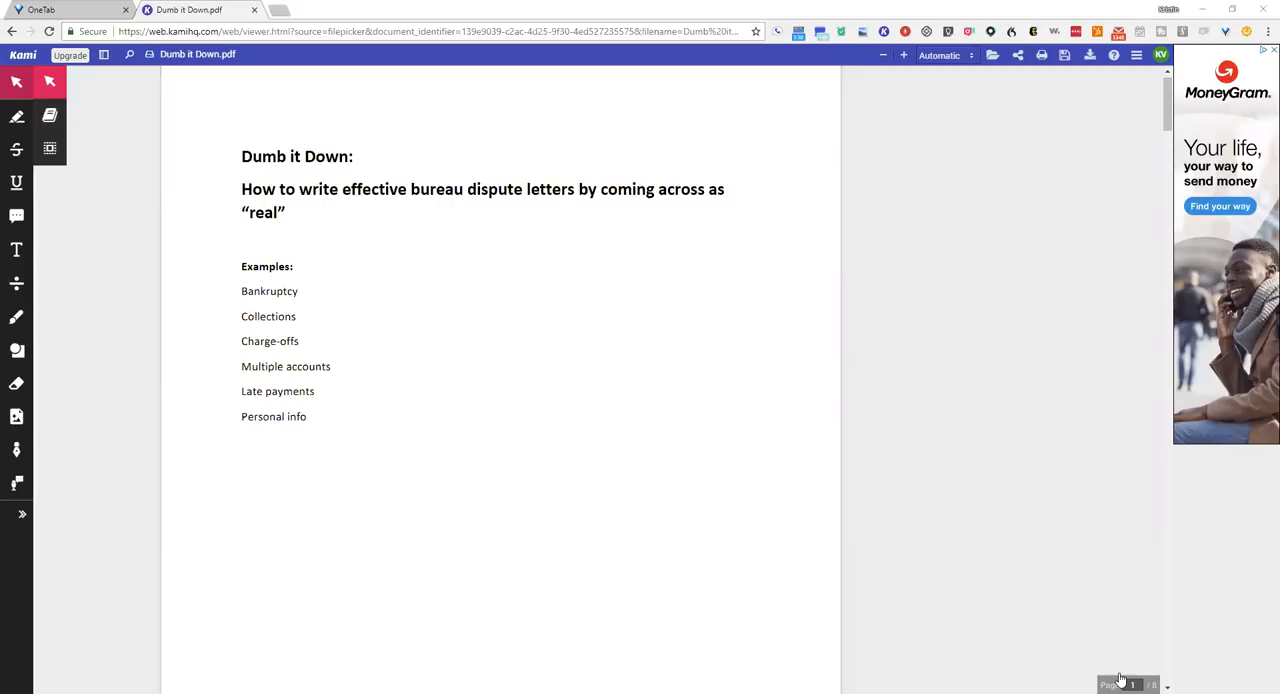